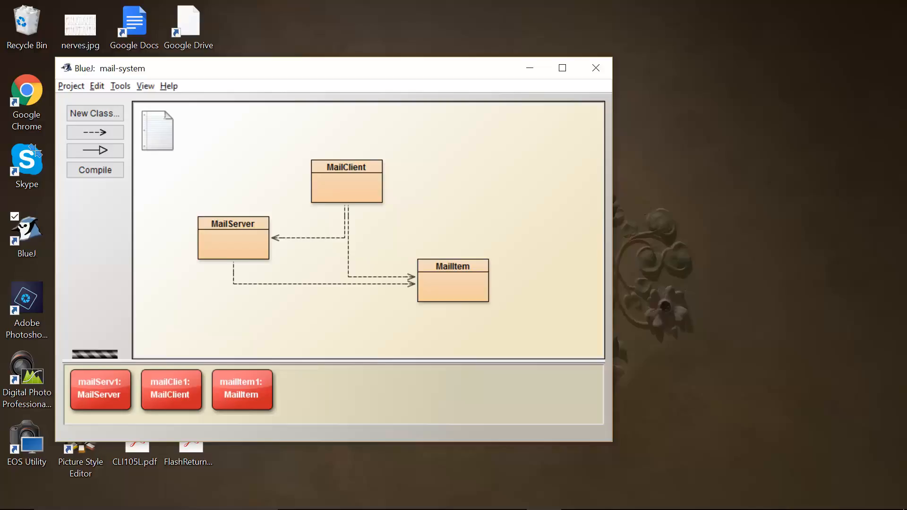
# - Switch from BlueJ to the Chapter03.pptx PowerPoint presentation
pyautogui.press('Alt+Tab')
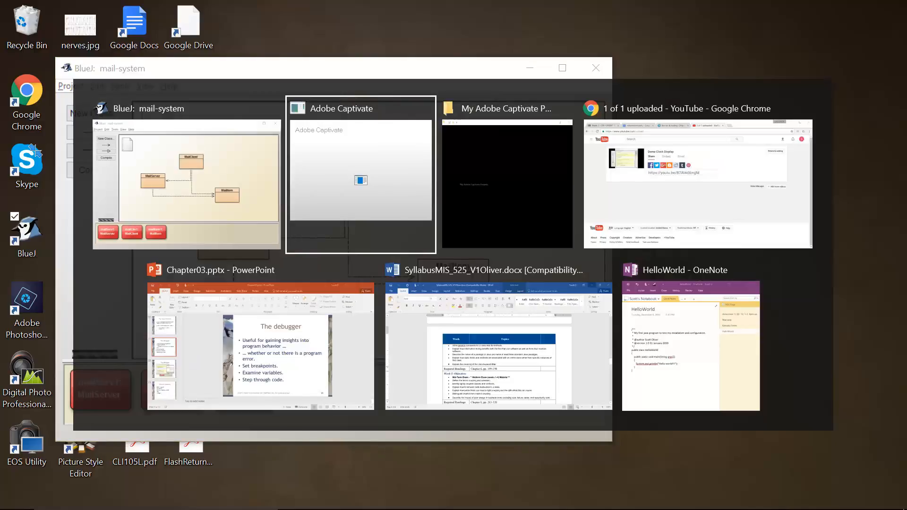
pyautogui.moveTo(186, 173)
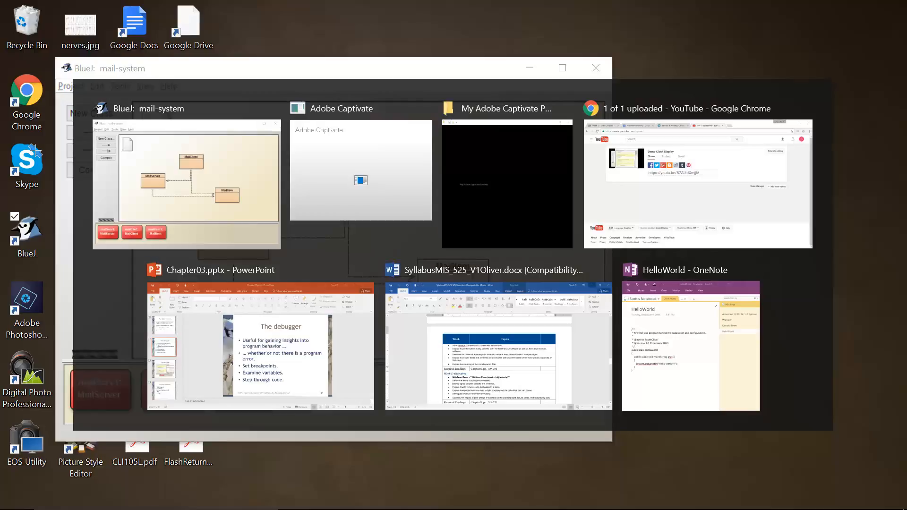
pyautogui.click(259, 345)
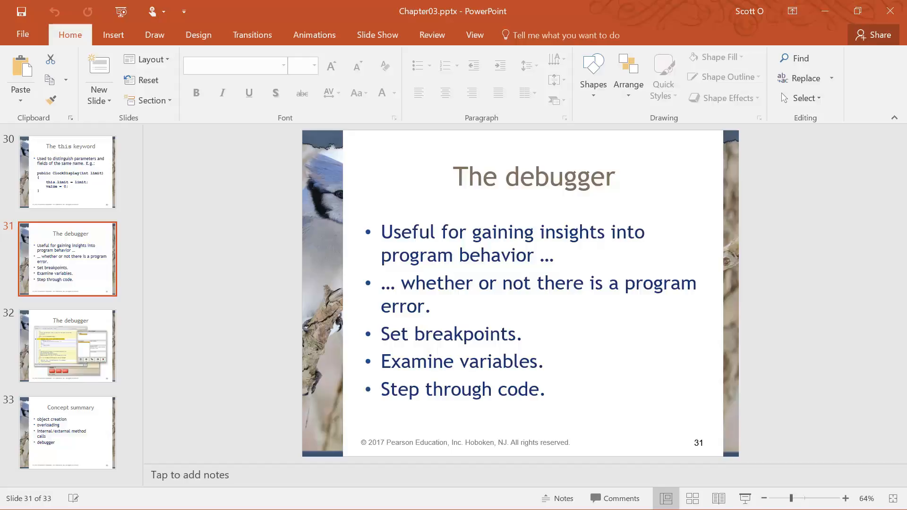
# - Show slide 32, picturing BlueJ's debugger stopped at a MailClient breakpoint
pyautogui.click(67, 345)
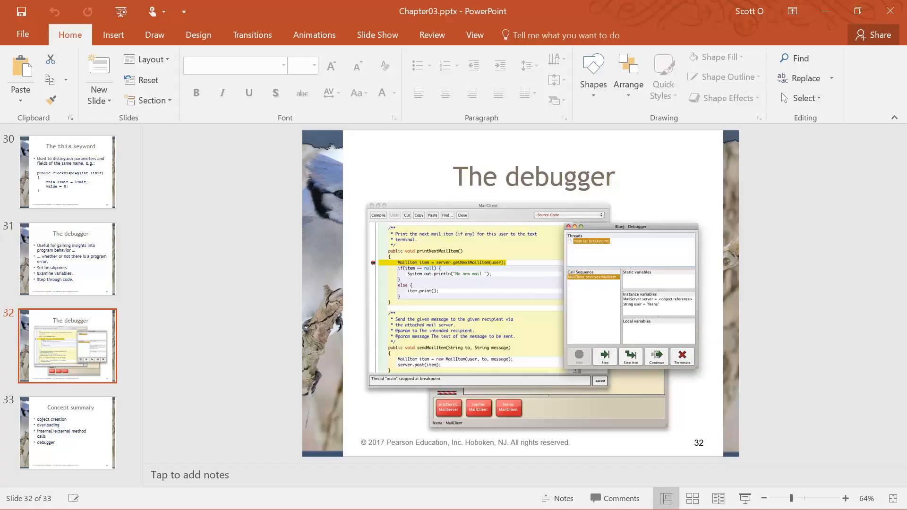
pyautogui.moveTo(459, 263)
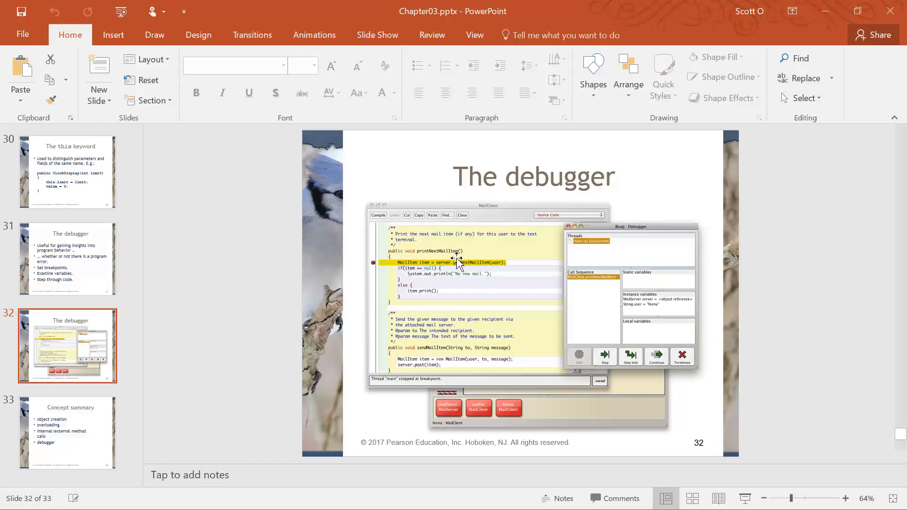
pyautogui.moveTo(458, 269)
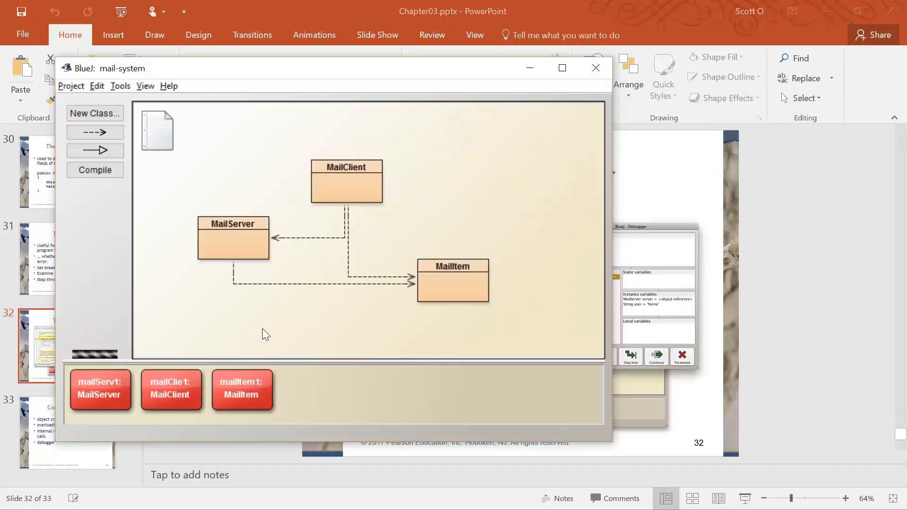
pyautogui.moveTo(241, 145)
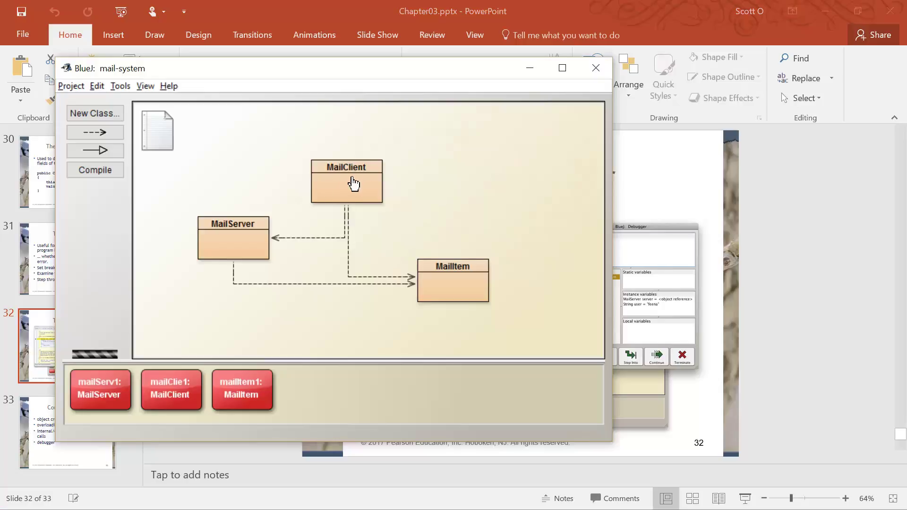
pyautogui.moveTo(252, 242)
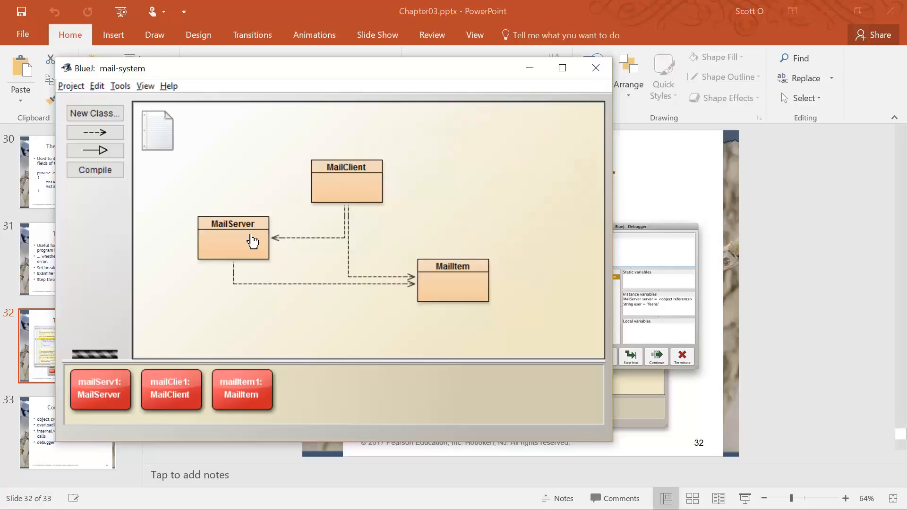
pyautogui.moveTo(171, 391)
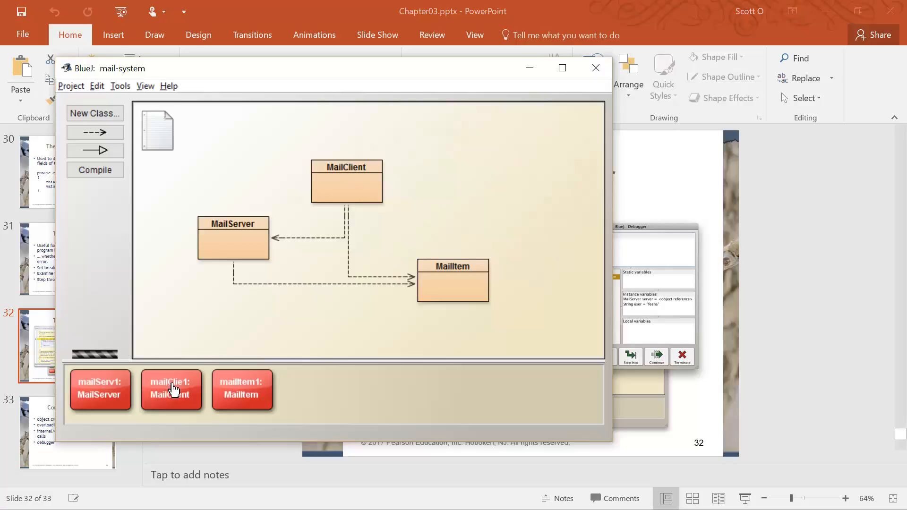
pyautogui.moveTo(242, 397)
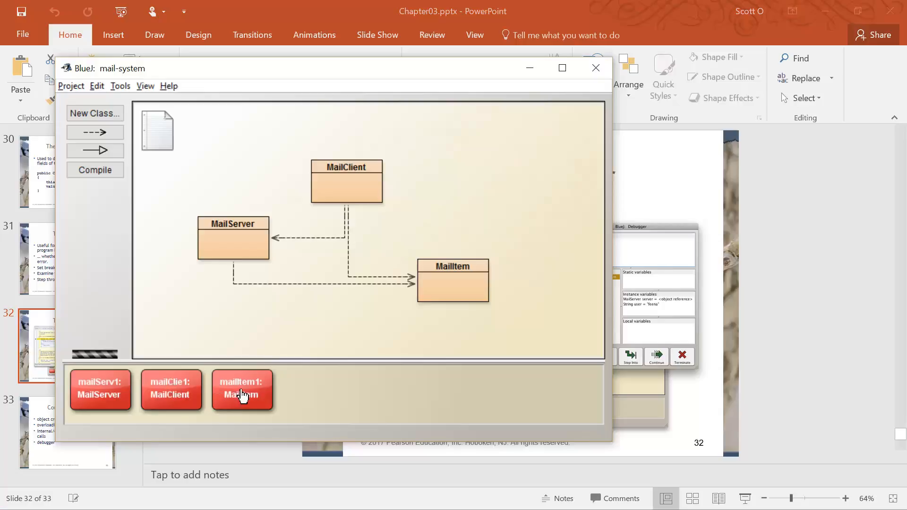
pyautogui.moveTo(301, 243)
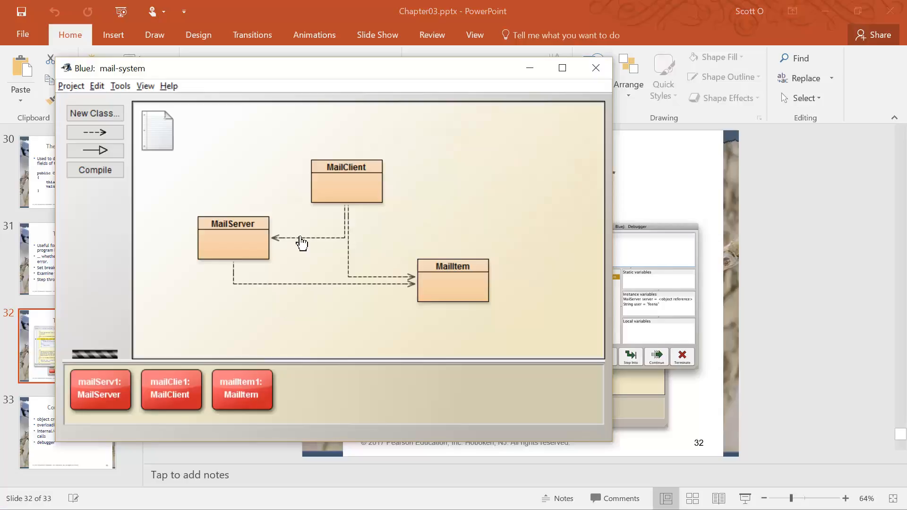
pyautogui.rightClick(345, 167)
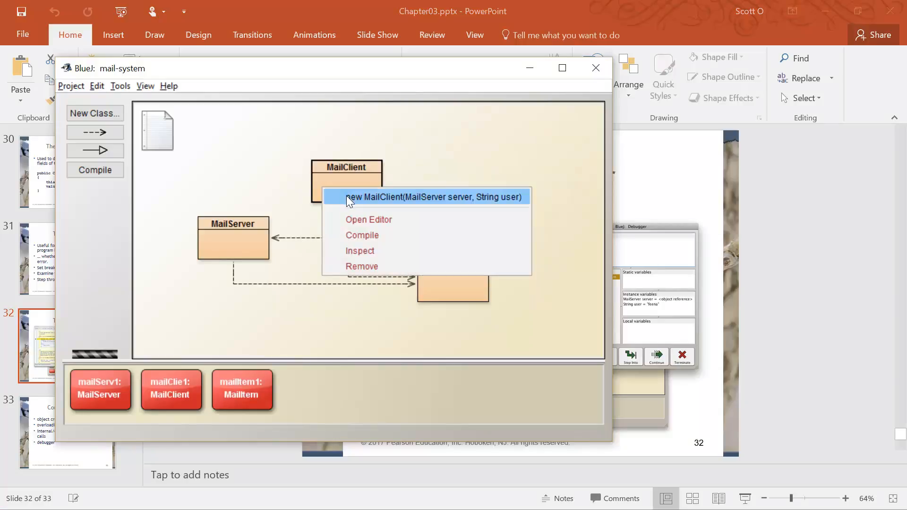
pyautogui.click(433, 196)
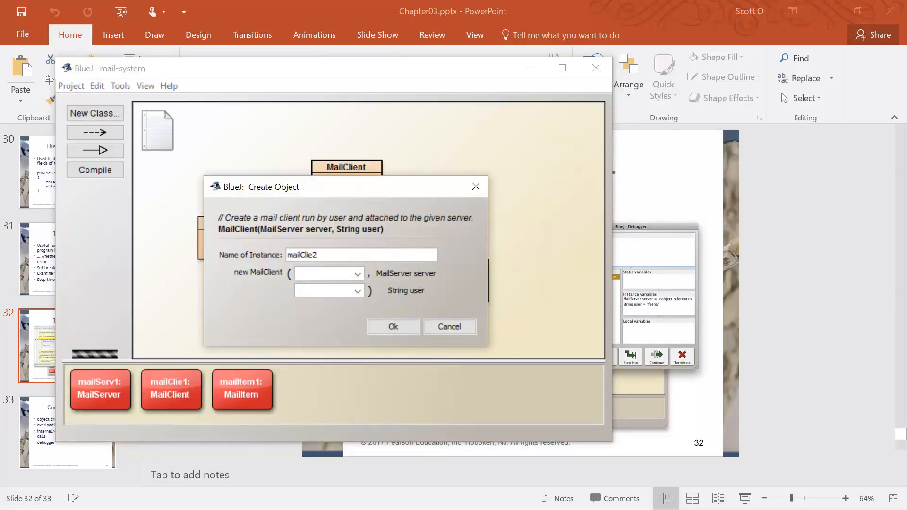
pyautogui.moveTo(423, 281)
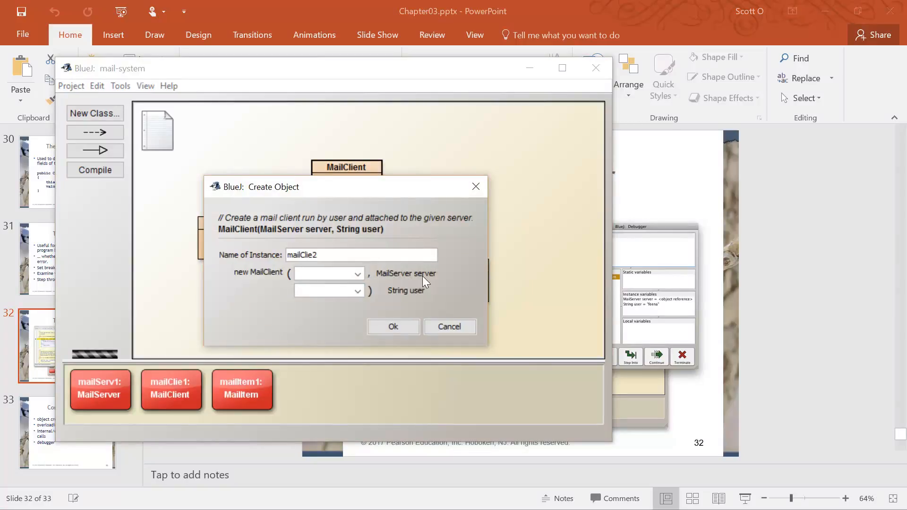
pyautogui.moveTo(130, 364)
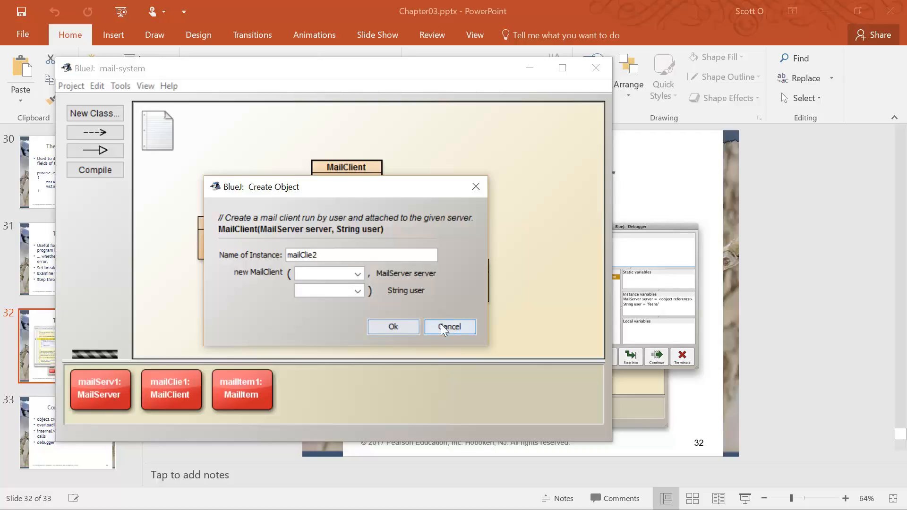
pyautogui.click(449, 326)
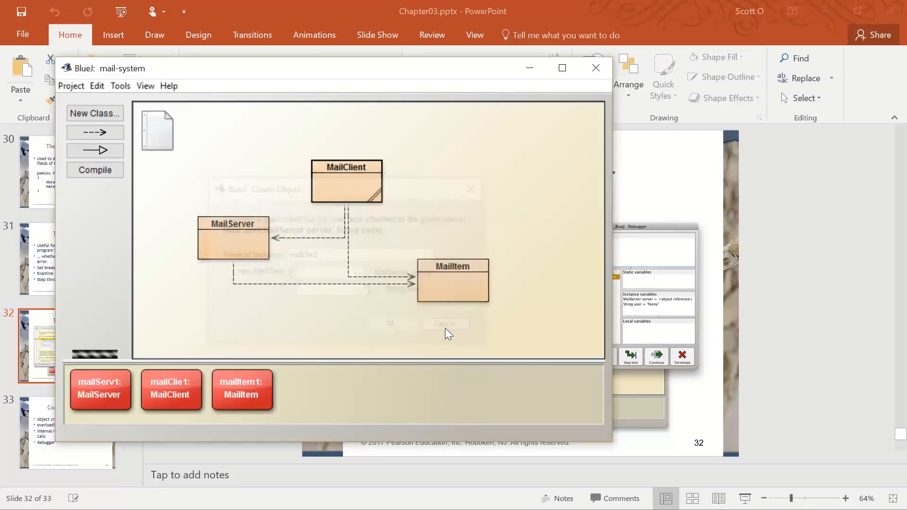
pyautogui.click(446, 323)
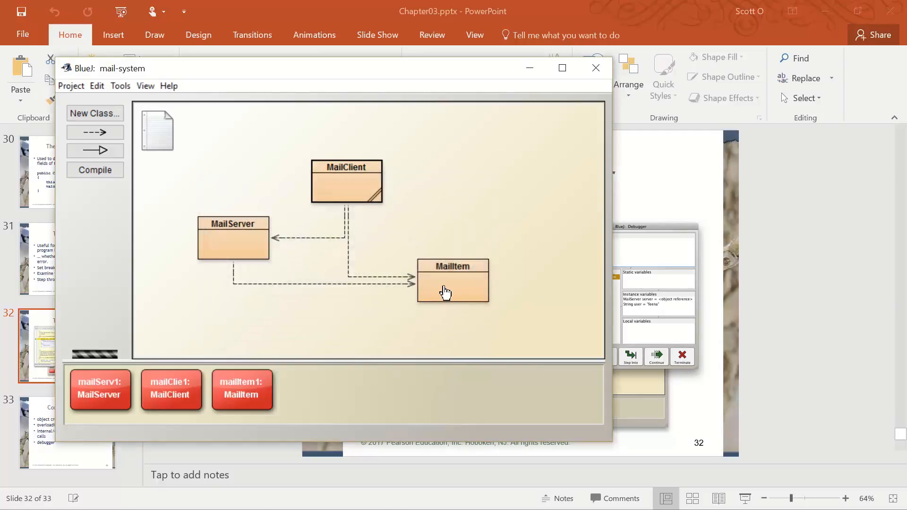
# - Breakpoint the return statement in MailItem's getFrom, then minimize the editor
pyautogui.doubleClick(453, 280)
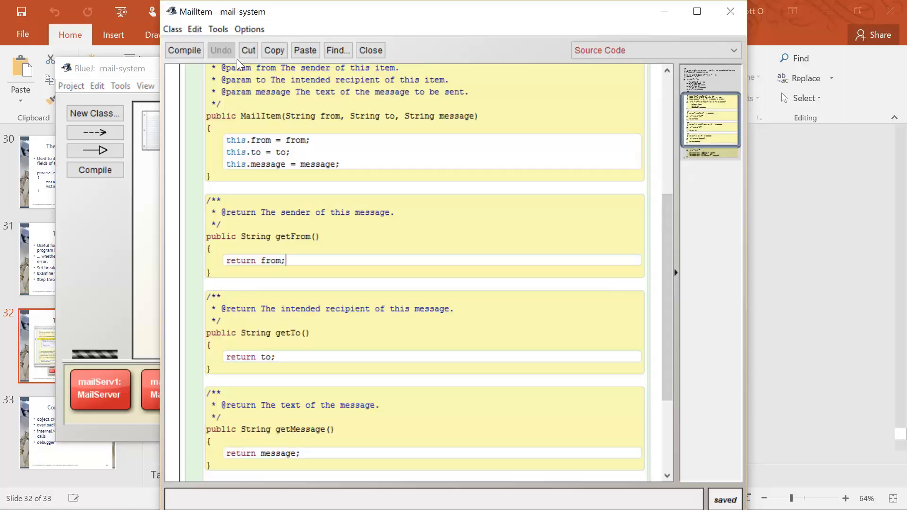
pyautogui.click(218, 29)
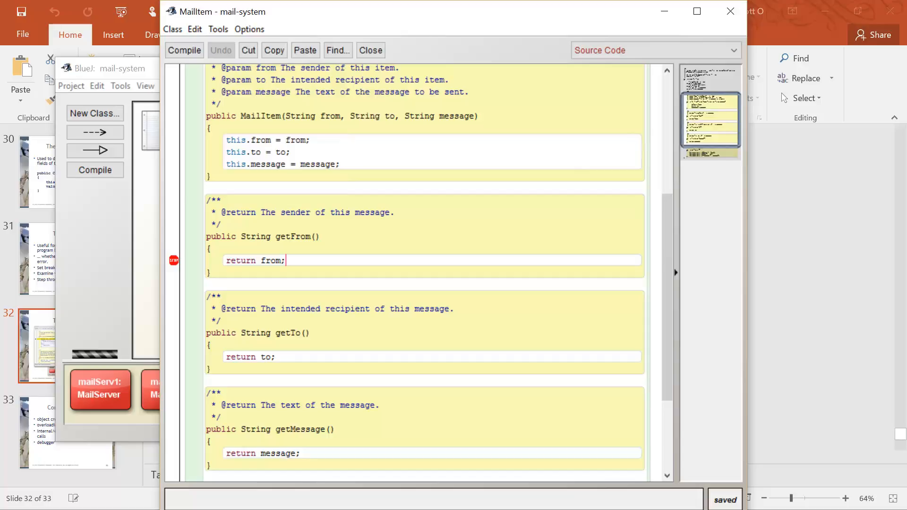
pyautogui.moveTo(663, 11)
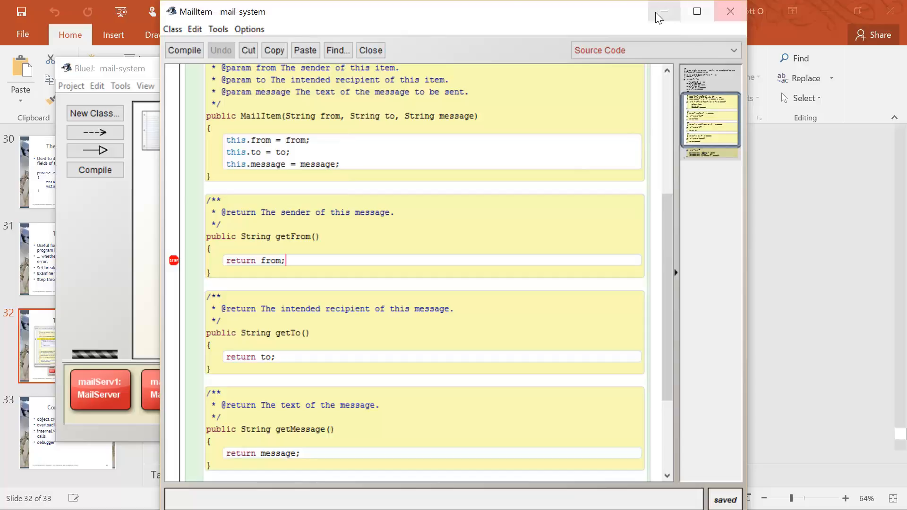
pyautogui.click(663, 11)
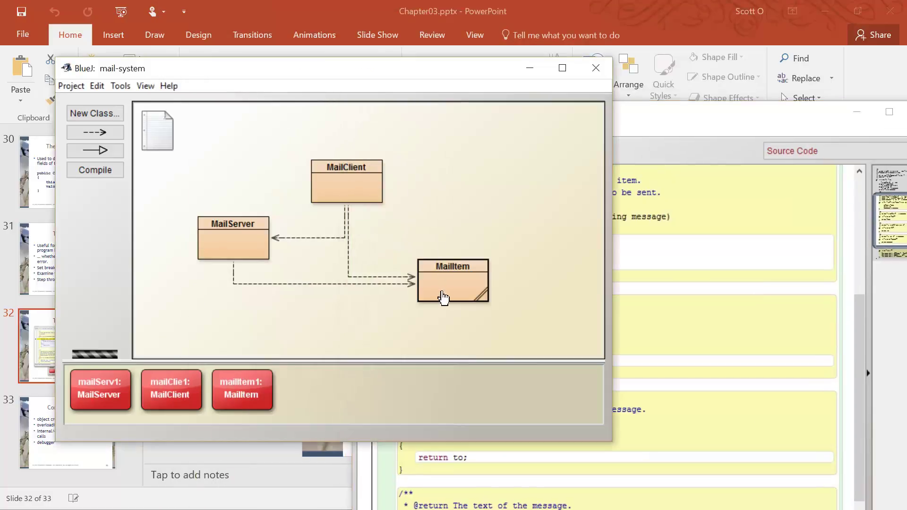
# - Bring up mailItem1's method list on the object bench, with getFrom() available
pyautogui.rightClick(452, 282)
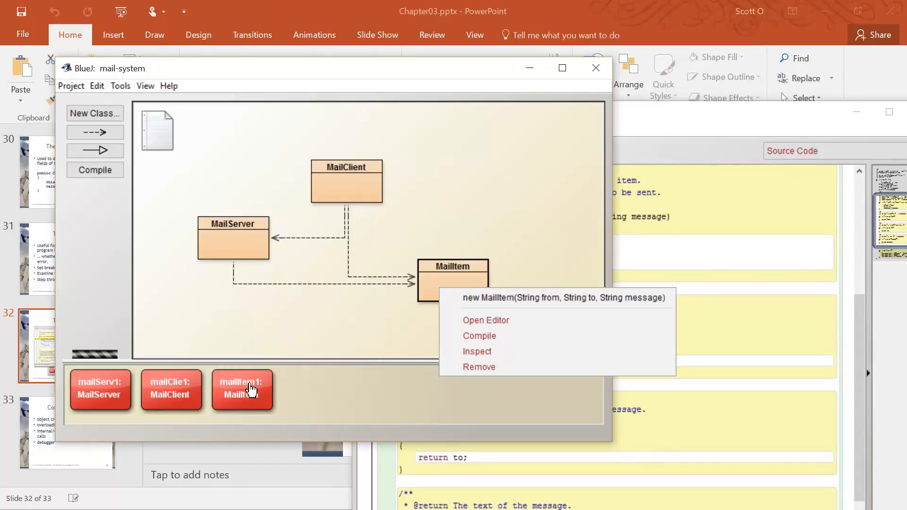
pyautogui.rightClick(231, 390)
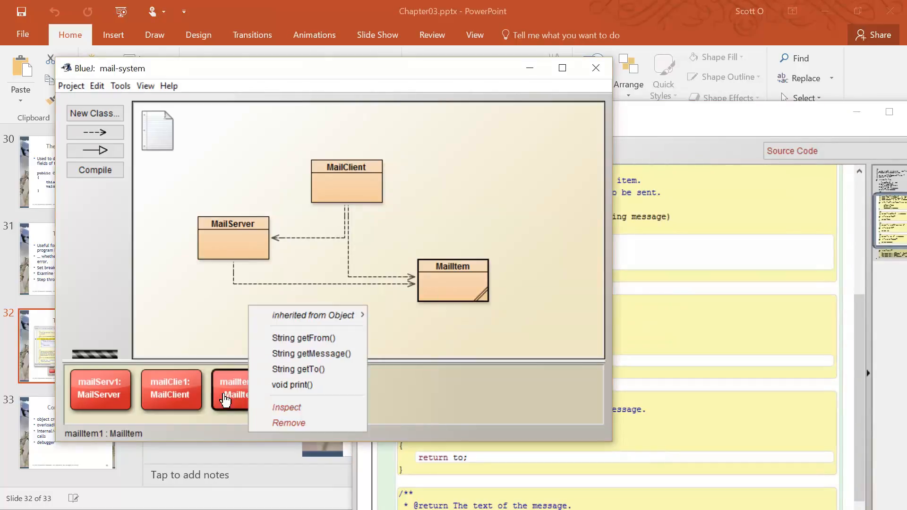
pyautogui.moveTo(312, 353)
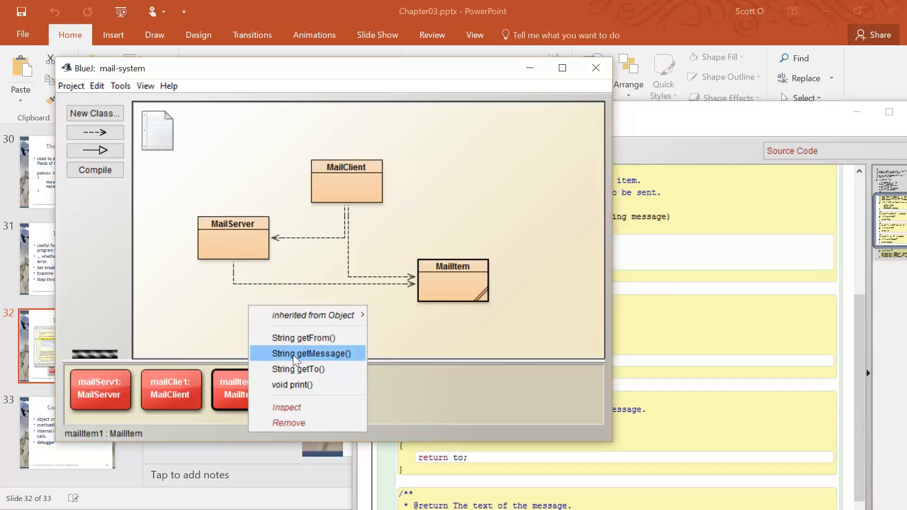
pyautogui.moveTo(303, 399)
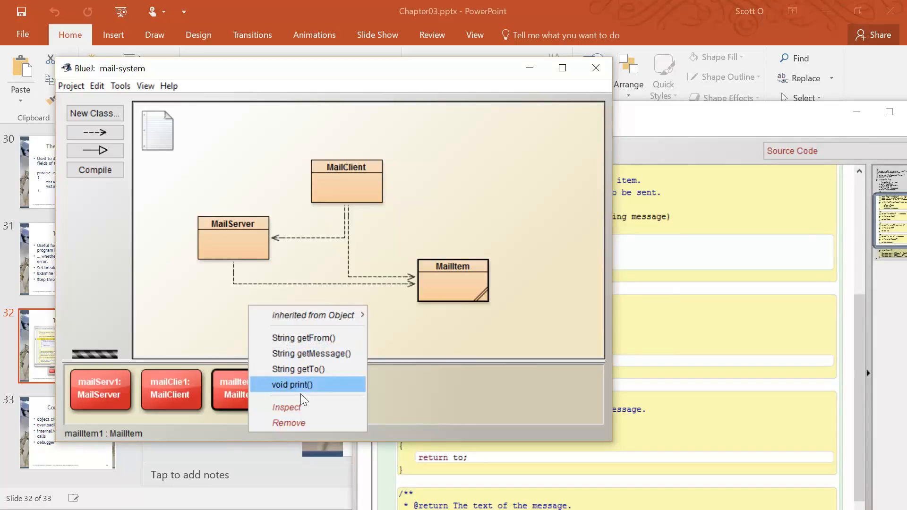
pyautogui.click(290, 385)
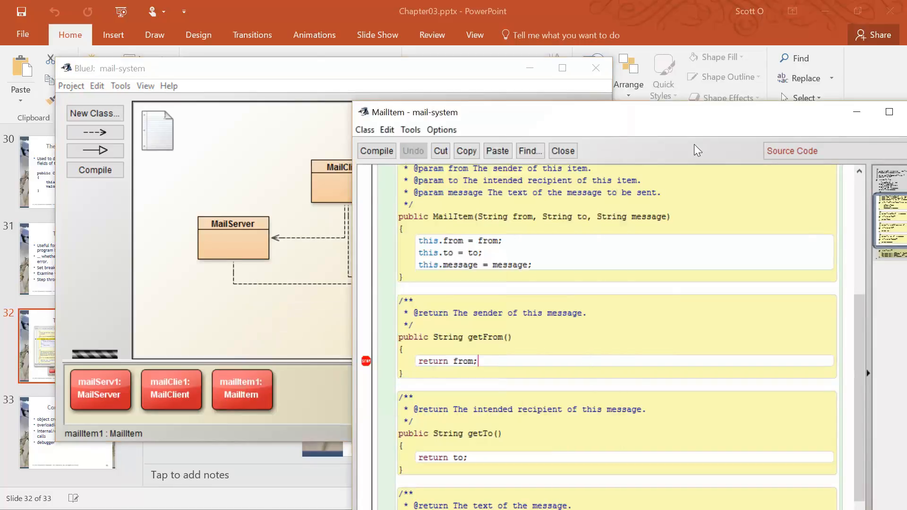
pyautogui.rightClick(242, 390)
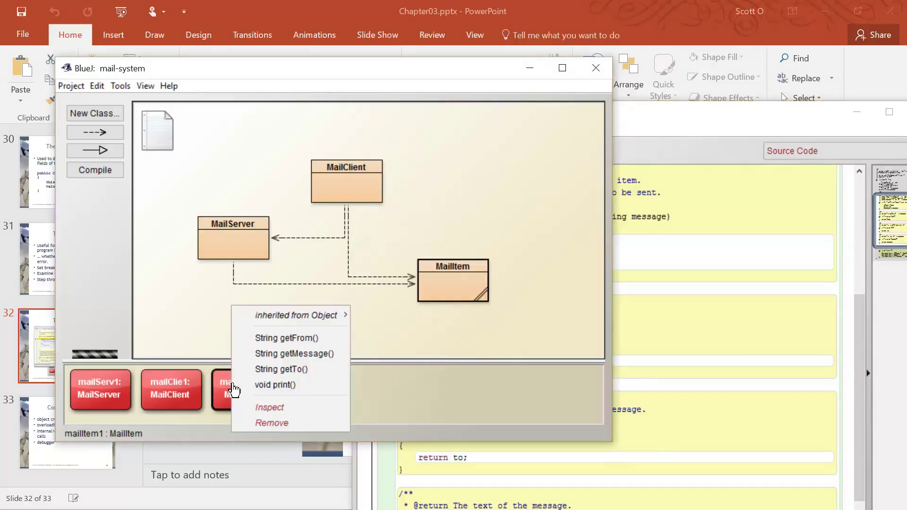
pyautogui.moveTo(285, 337)
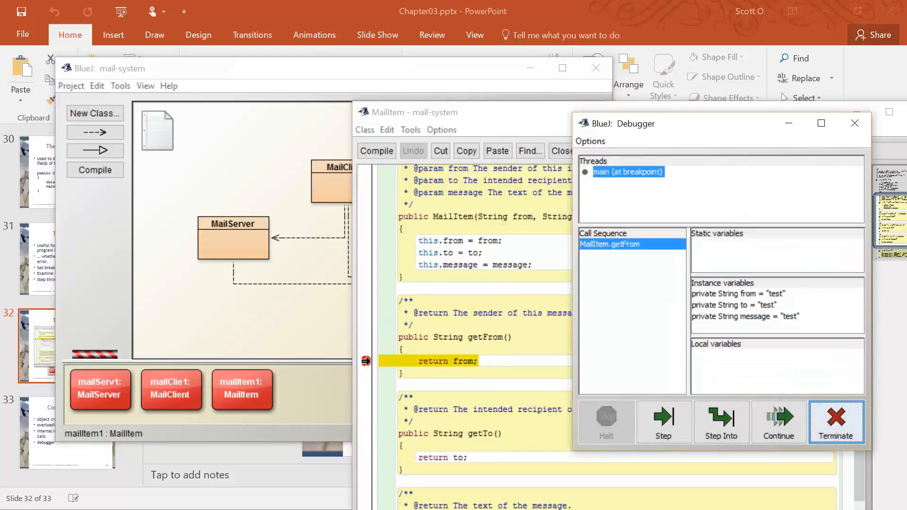
pyautogui.moveTo(721, 421)
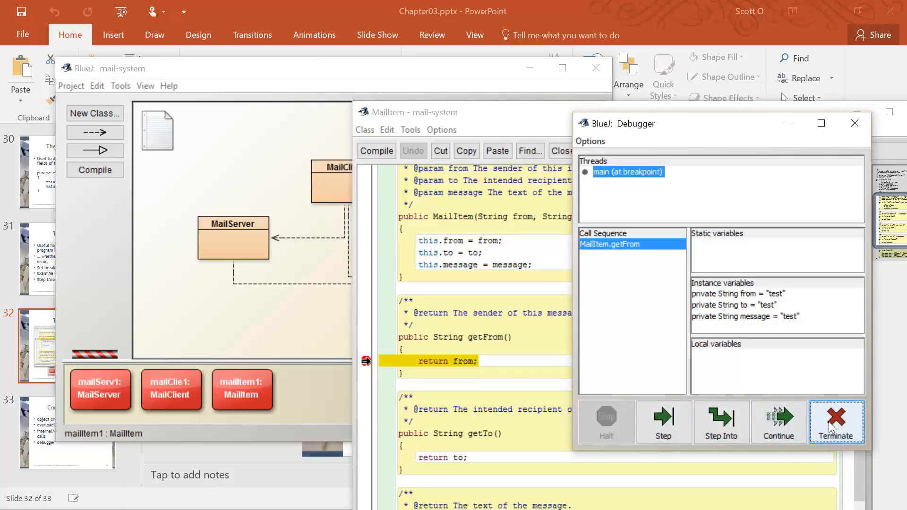
pyautogui.moveTo(713, 303)
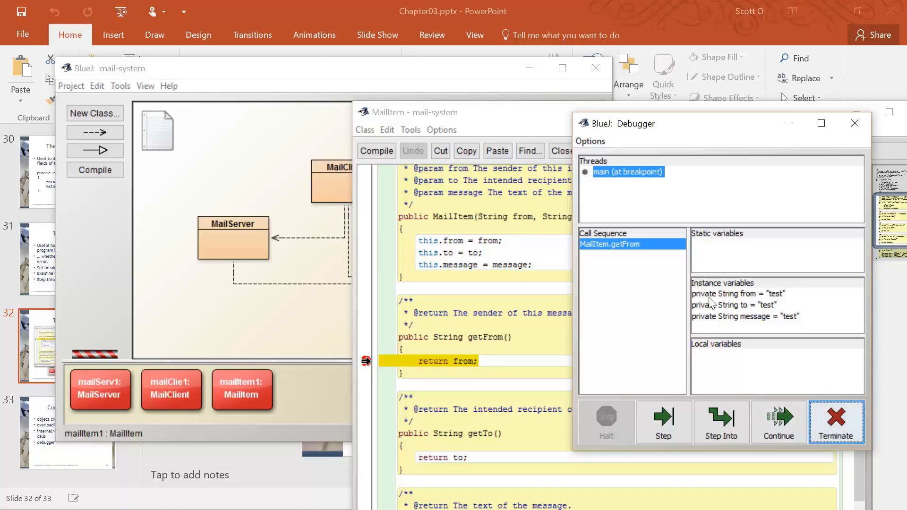
pyautogui.moveTo(734, 322)
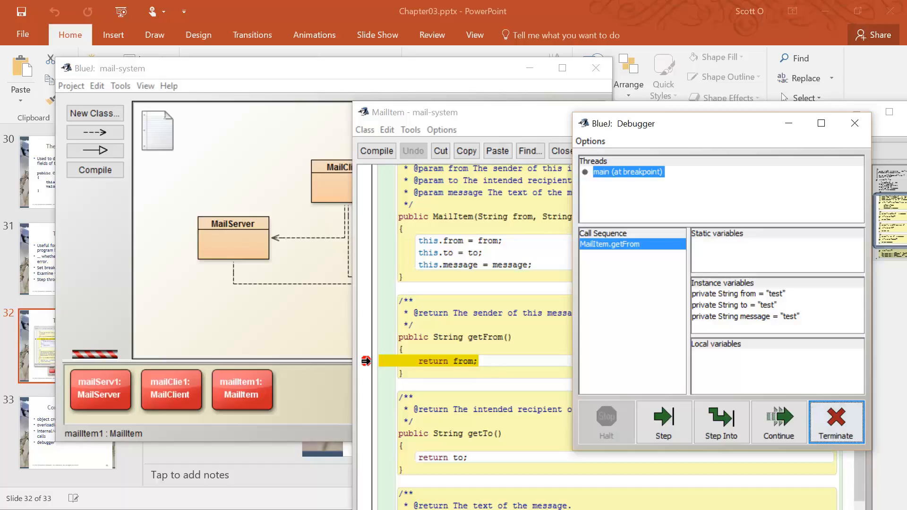
pyautogui.moveTo(497, 124)
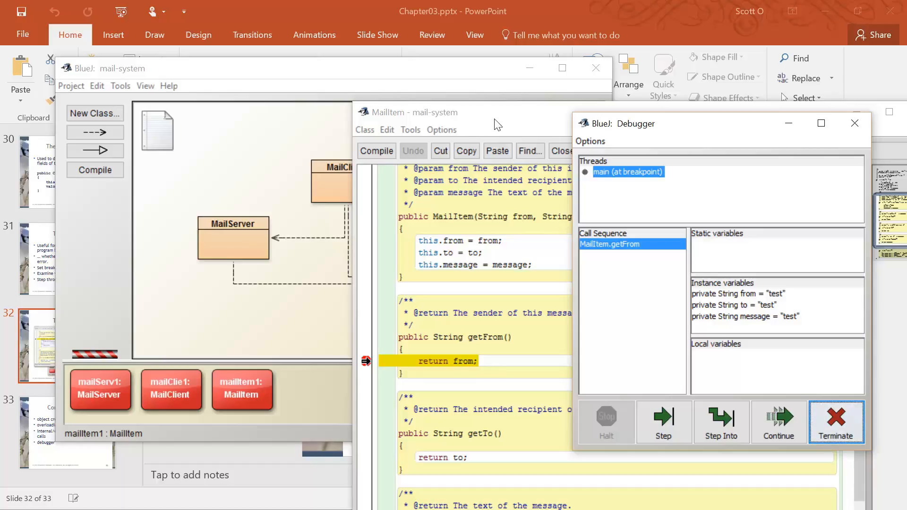
pyautogui.moveTo(658, 224)
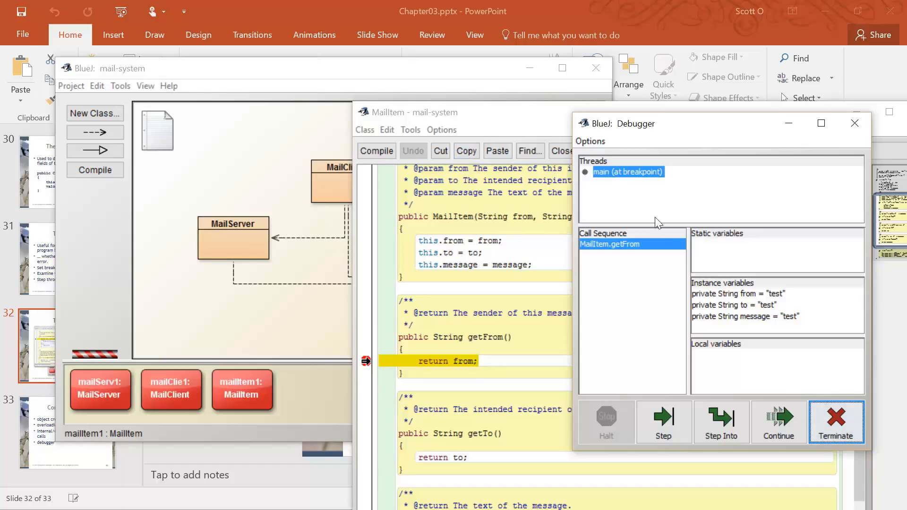
pyautogui.moveTo(795, 325)
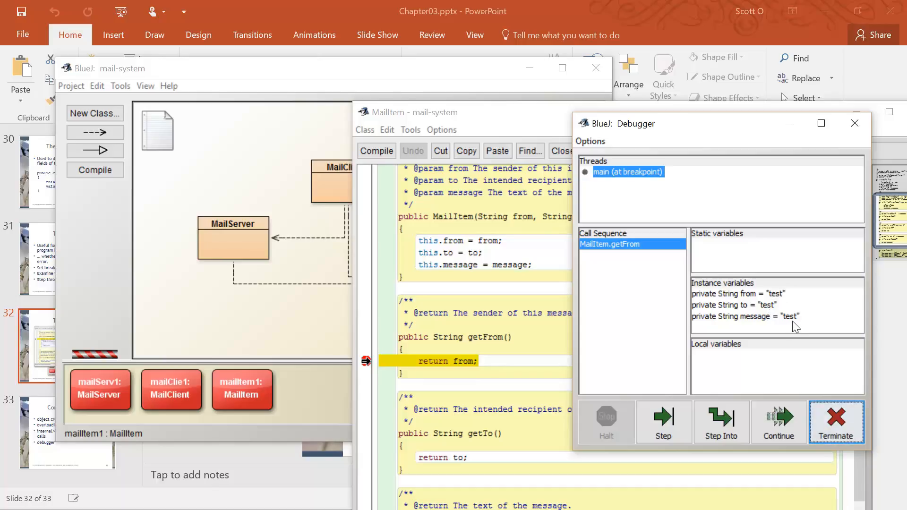
pyautogui.moveTo(738, 310)
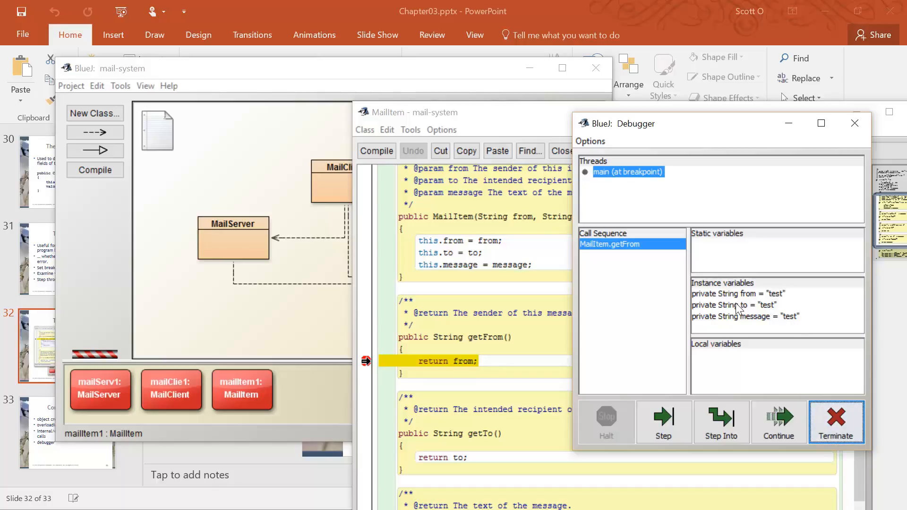
pyautogui.doubleClick(738, 294)
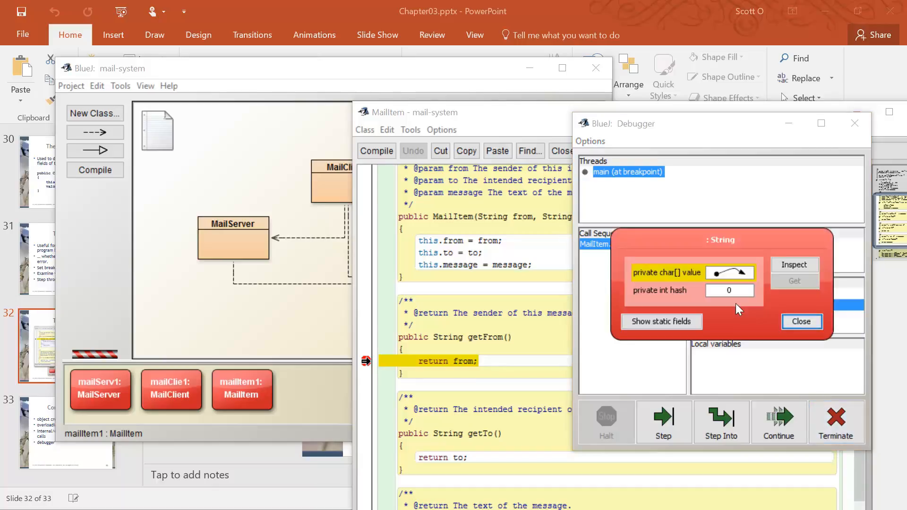
pyautogui.moveTo(799, 298)
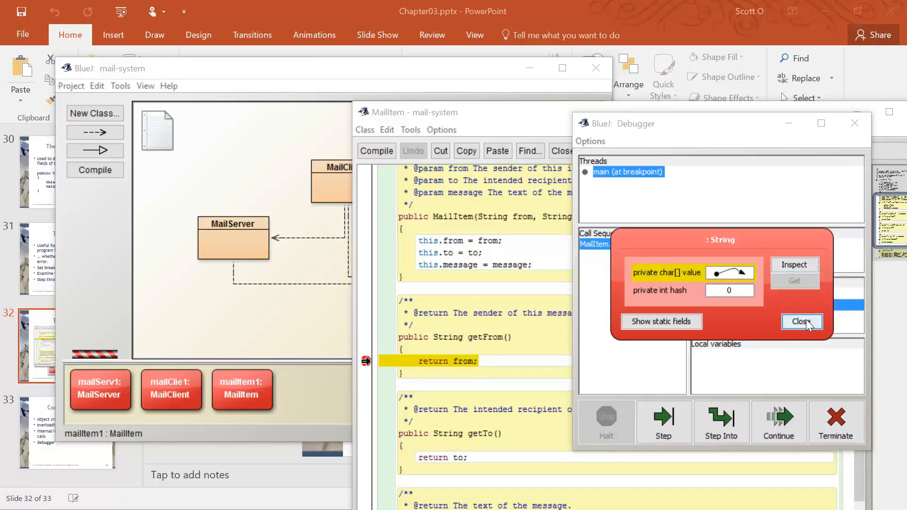
pyautogui.click(801, 321)
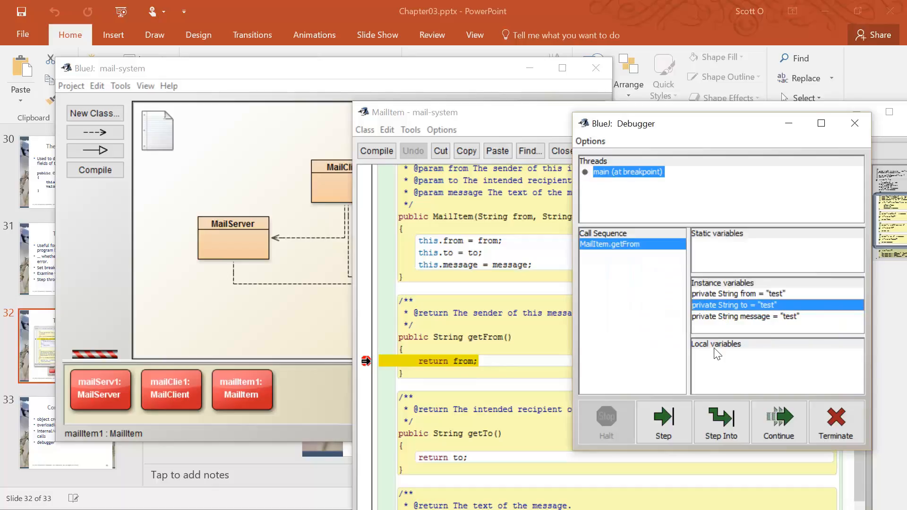
pyautogui.moveTo(717, 264)
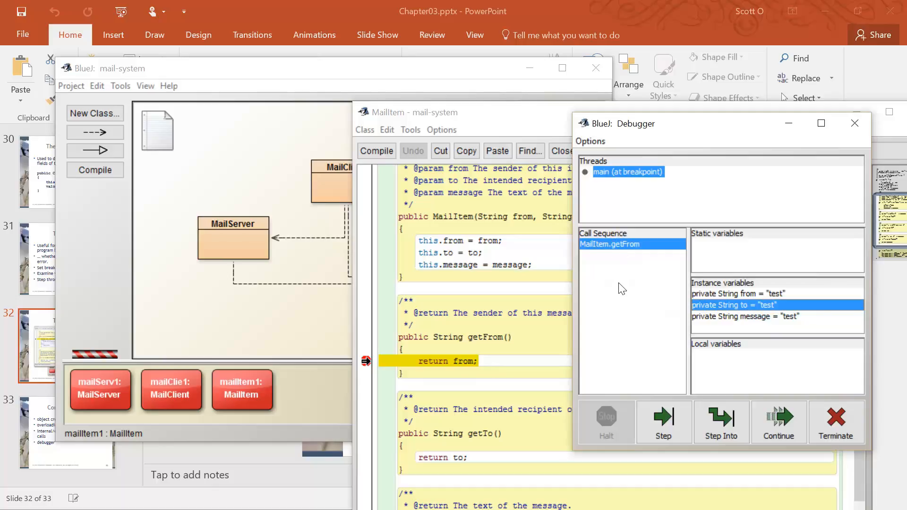
pyautogui.moveTo(576, 260)
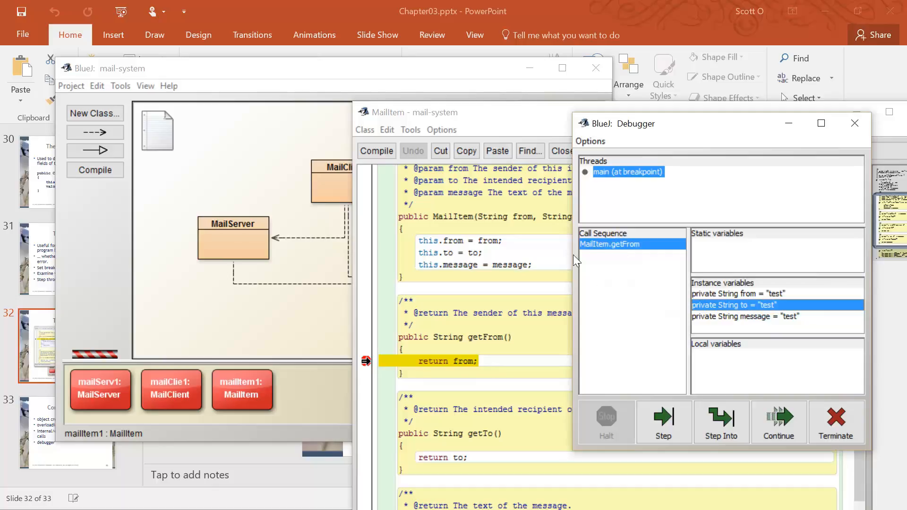
pyautogui.moveTo(611, 183)
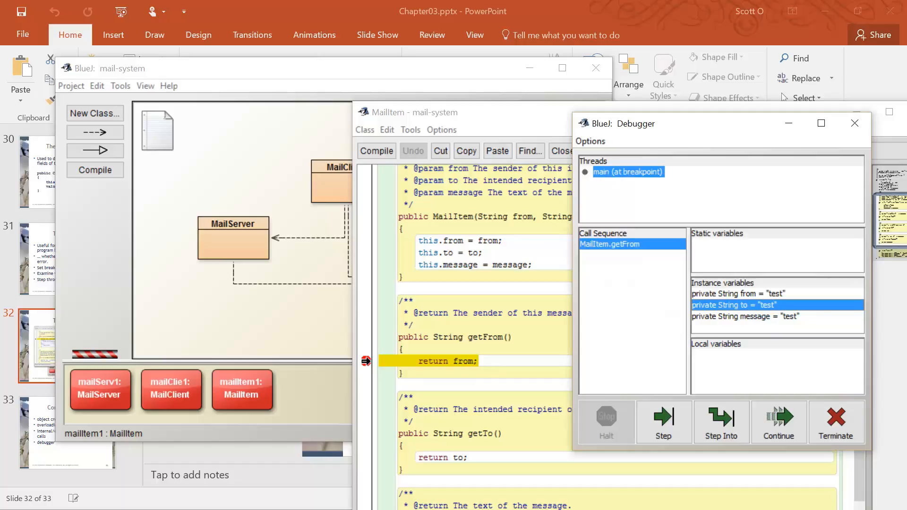
pyautogui.moveTo(721, 421)
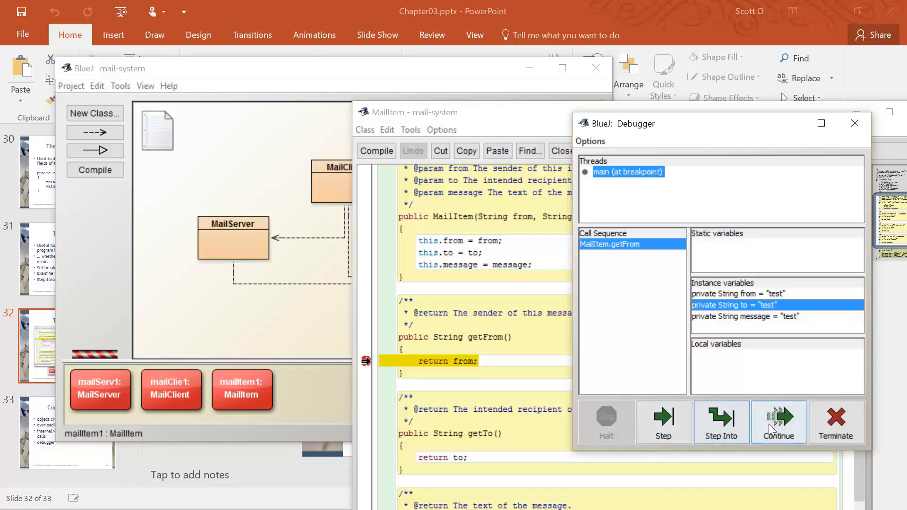
pyautogui.moveTo(663, 416)
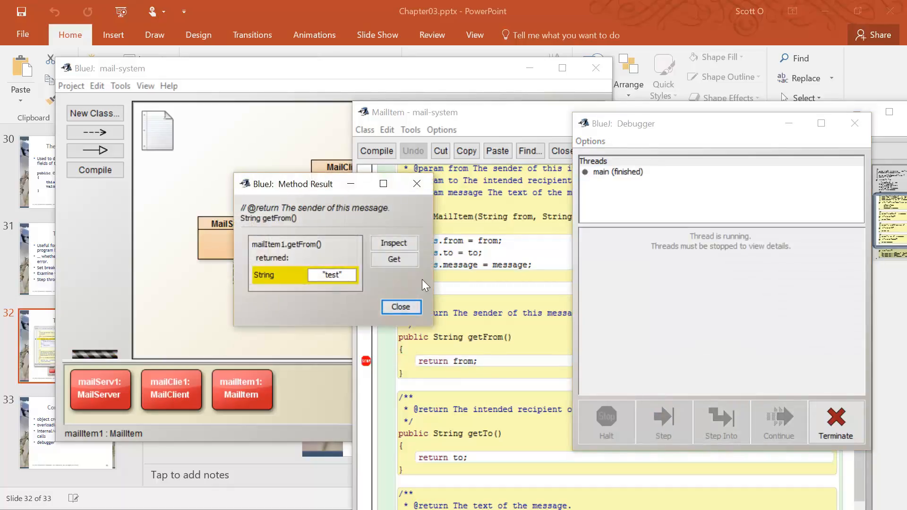
pyautogui.moveTo(693, 397)
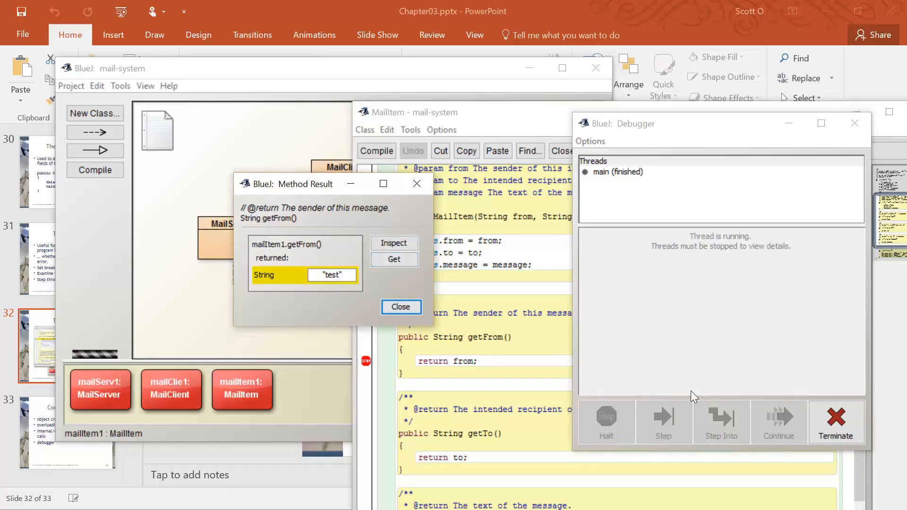
pyautogui.moveTo(301, 268)
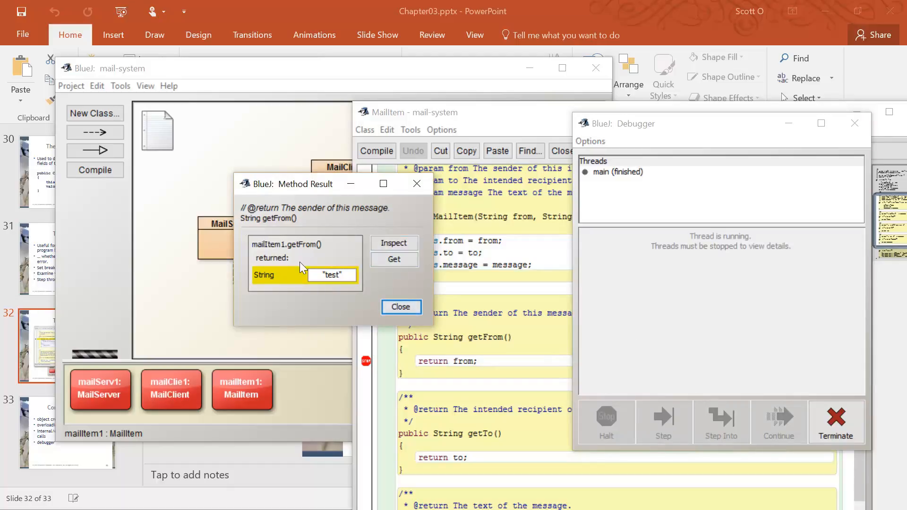
pyautogui.moveTo(344, 286)
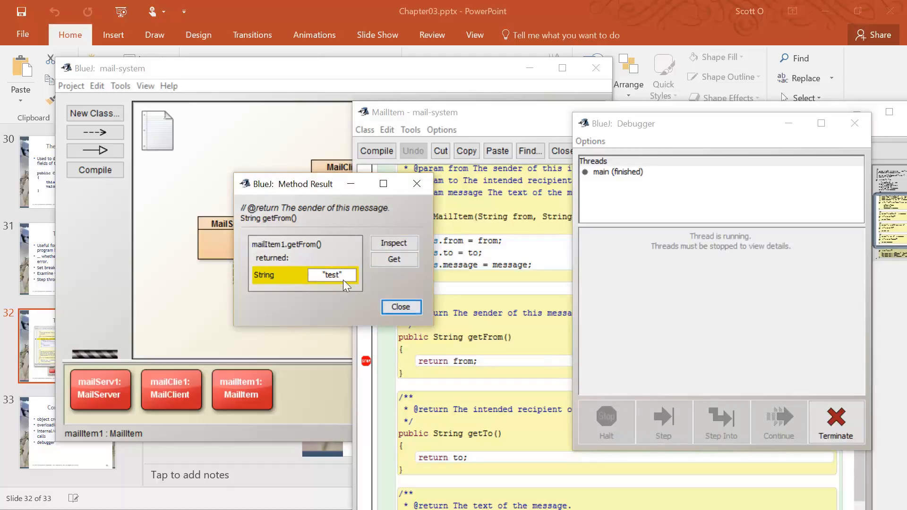
pyautogui.moveTo(295, 222)
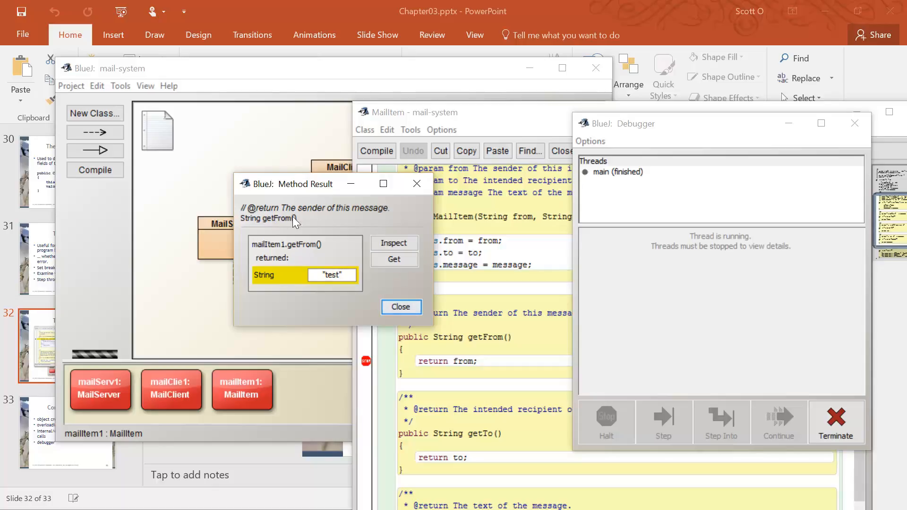
pyautogui.moveTo(854, 140)
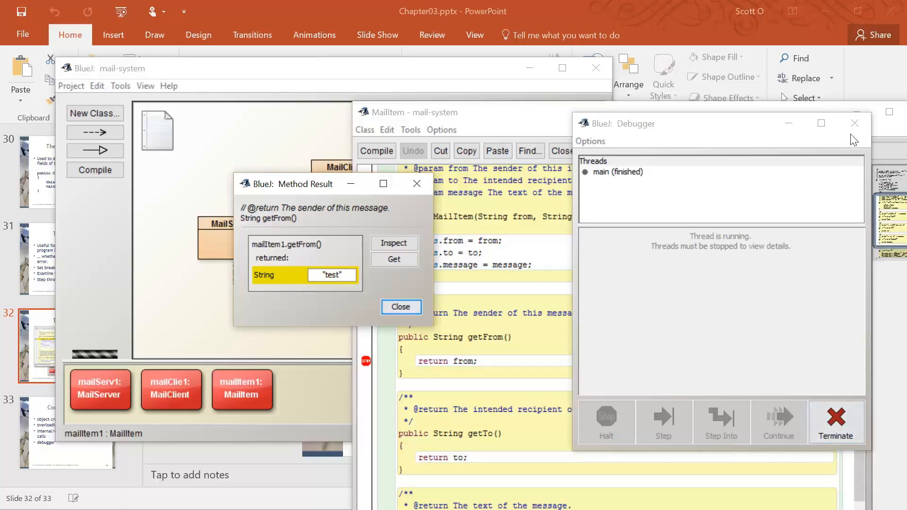
# - Dismiss the getFrom result and scroll MailClient's code down to printNextMailItem
pyautogui.click(855, 124)
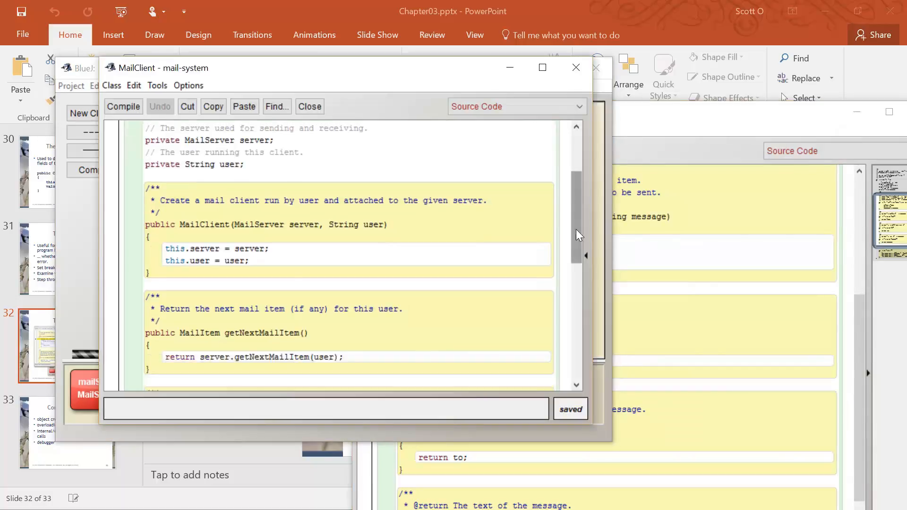
pyautogui.scroll(-3)
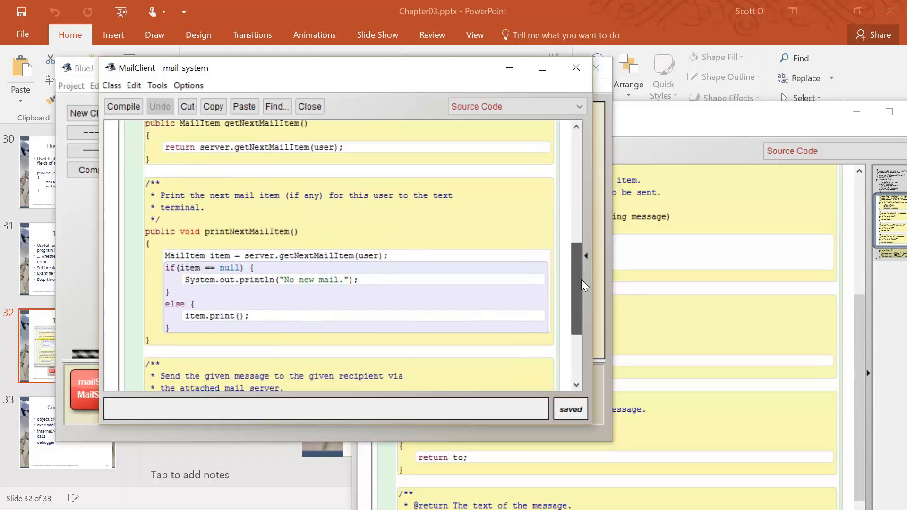
pyautogui.scroll(-3)
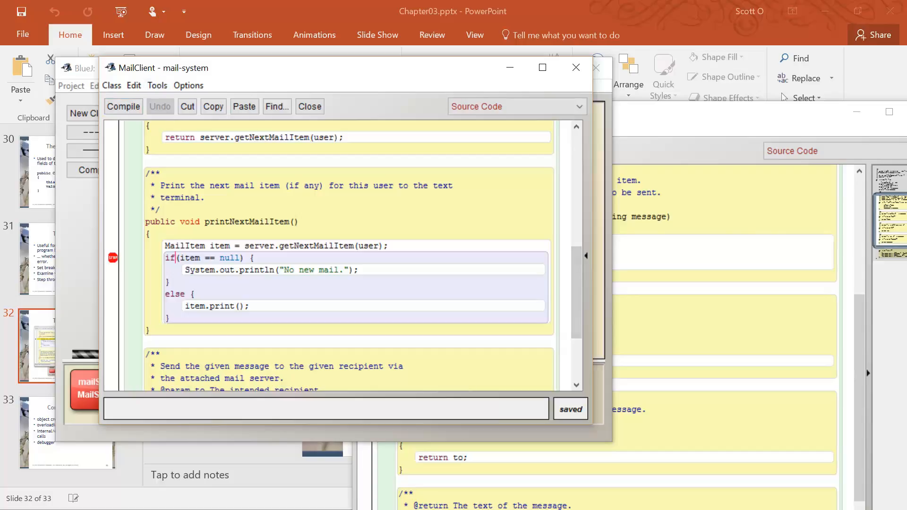
pyautogui.moveTo(479, 71)
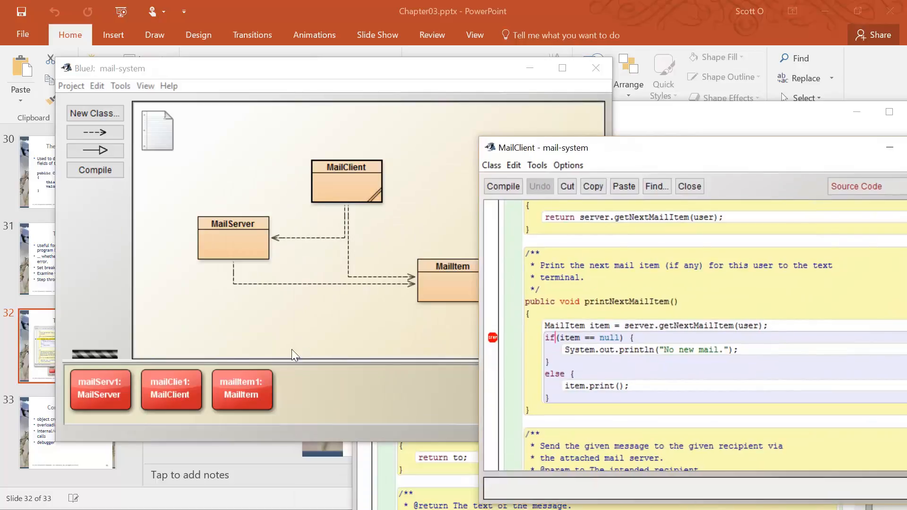
# - Call void printNextMailItem() on mailClie1, halting at the if breakpoint
pyautogui.rightClick(171, 389)
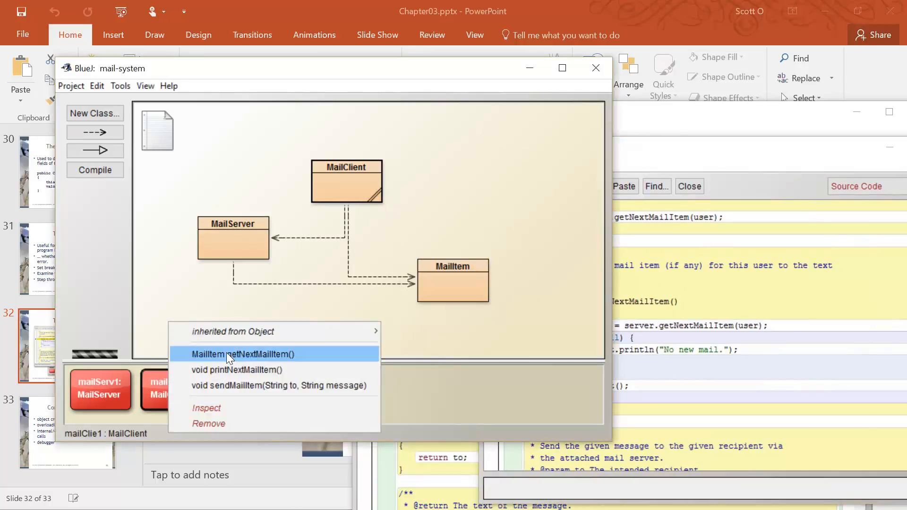
pyautogui.moveTo(237, 369)
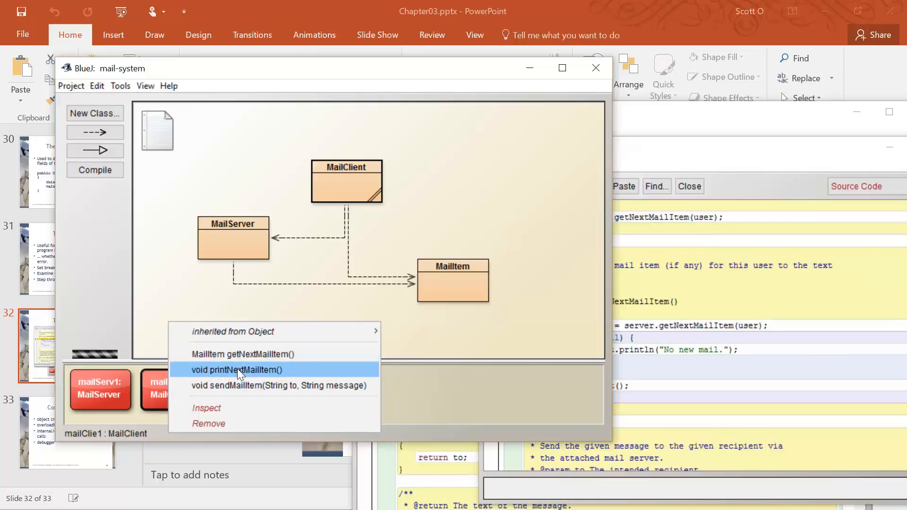
pyautogui.click(235, 369)
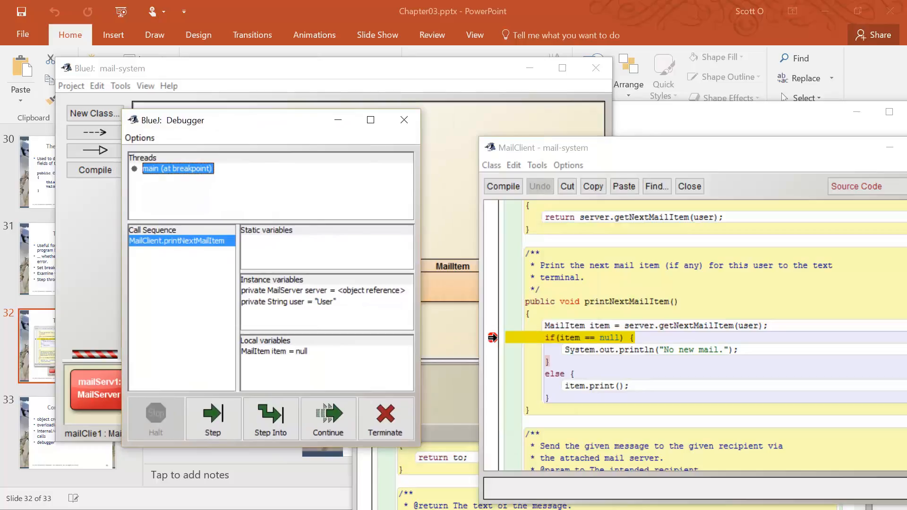
pyautogui.moveTo(358, 312)
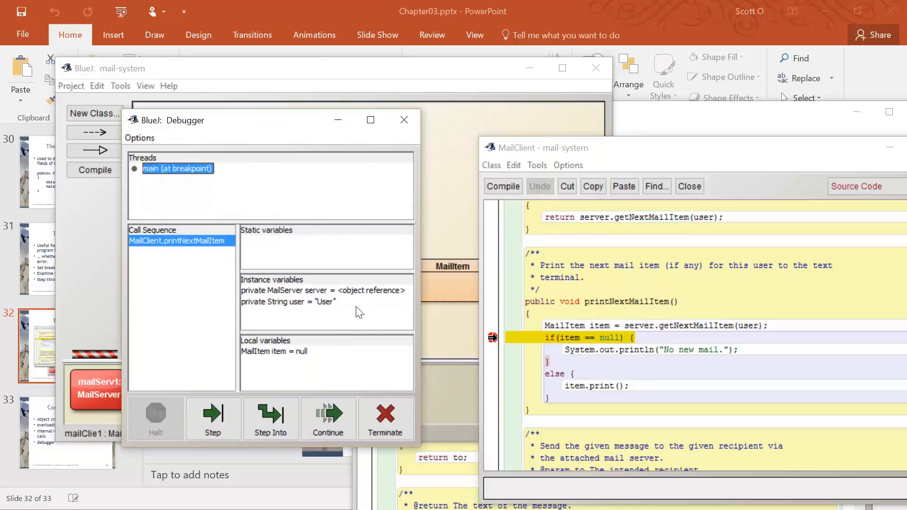
pyautogui.moveTo(271, 417)
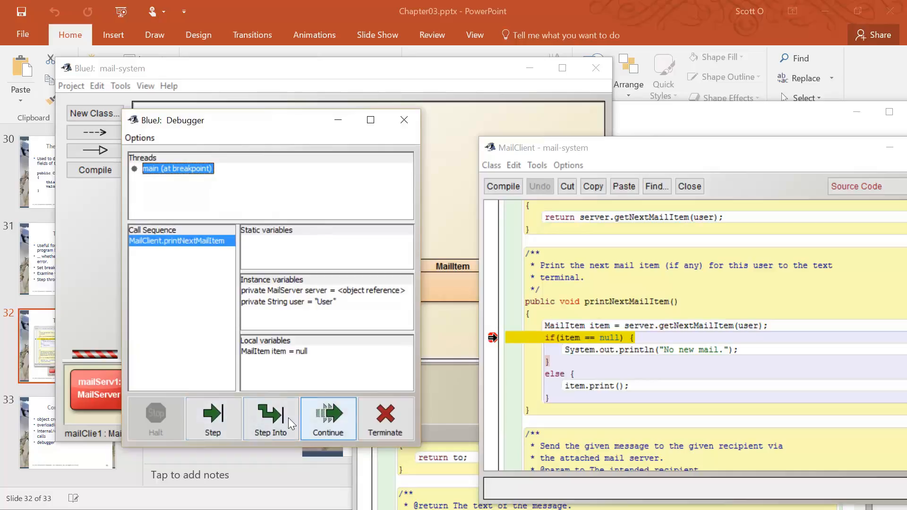
# - Step into the "No new mail." branch and on past the method's end
pyautogui.click(270, 418)
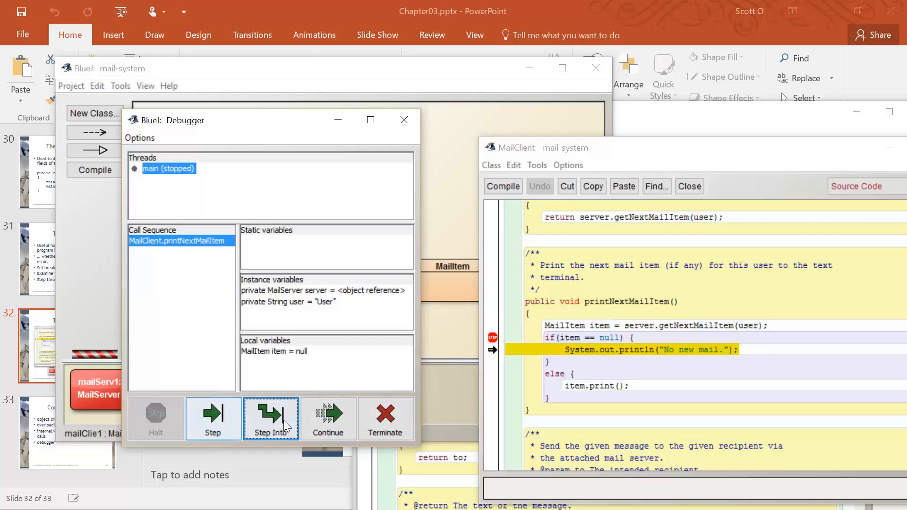
pyautogui.moveTo(469, 385)
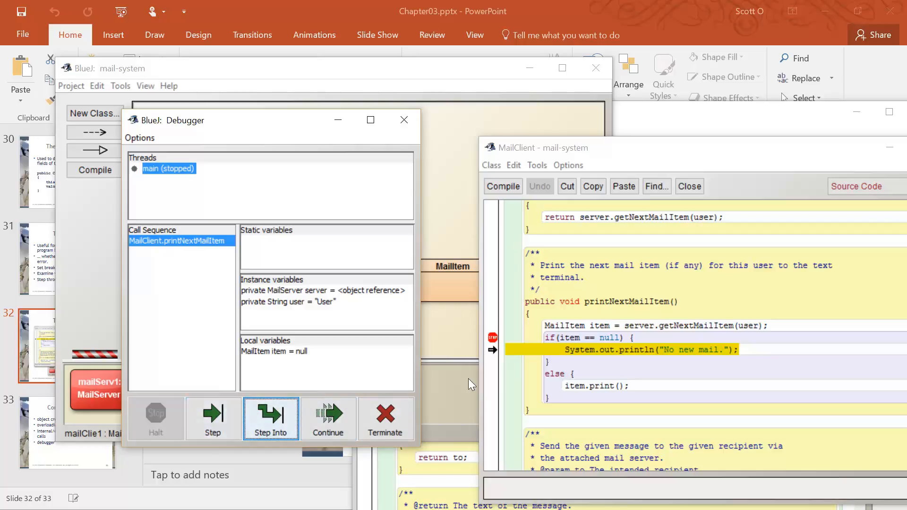
pyautogui.moveTo(212, 417)
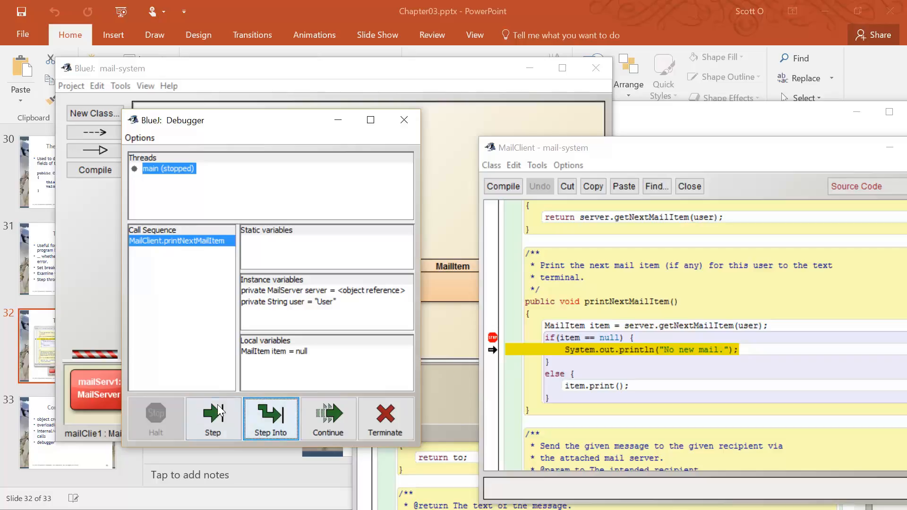
pyautogui.click(212, 419)
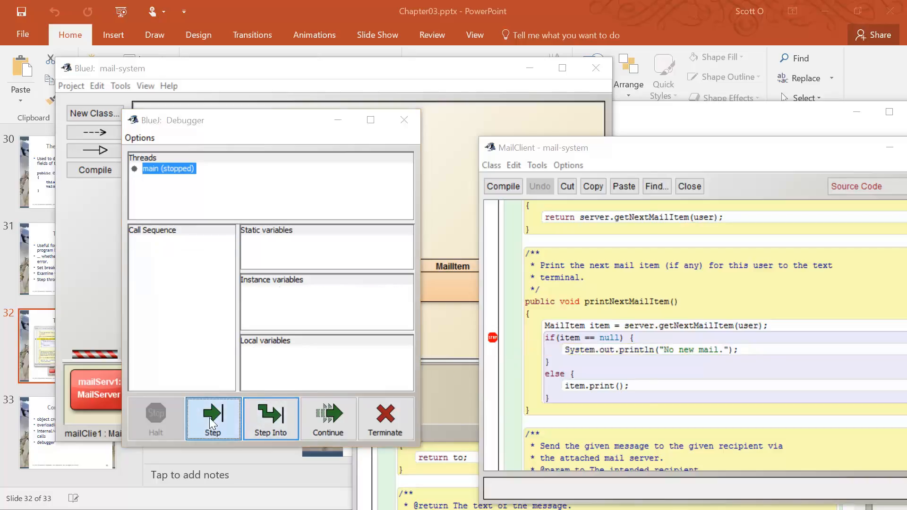
pyautogui.click(212, 418)
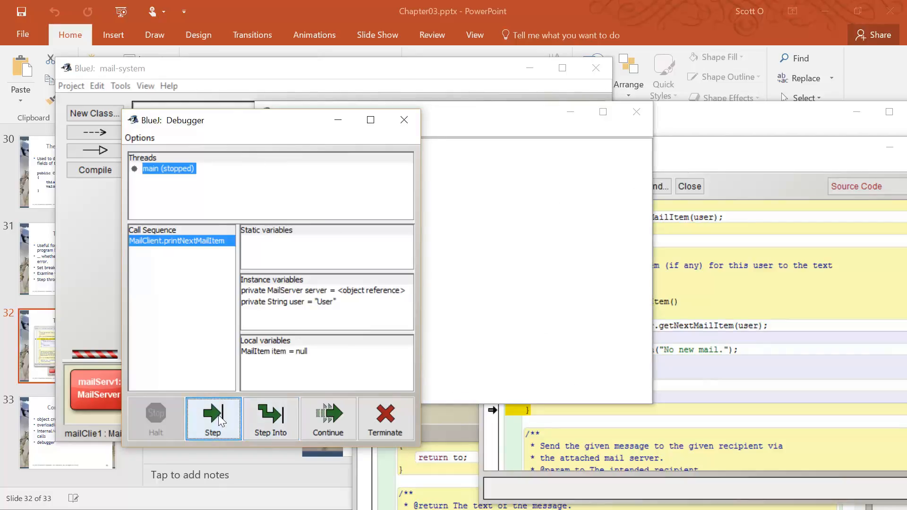
pyautogui.click(213, 418)
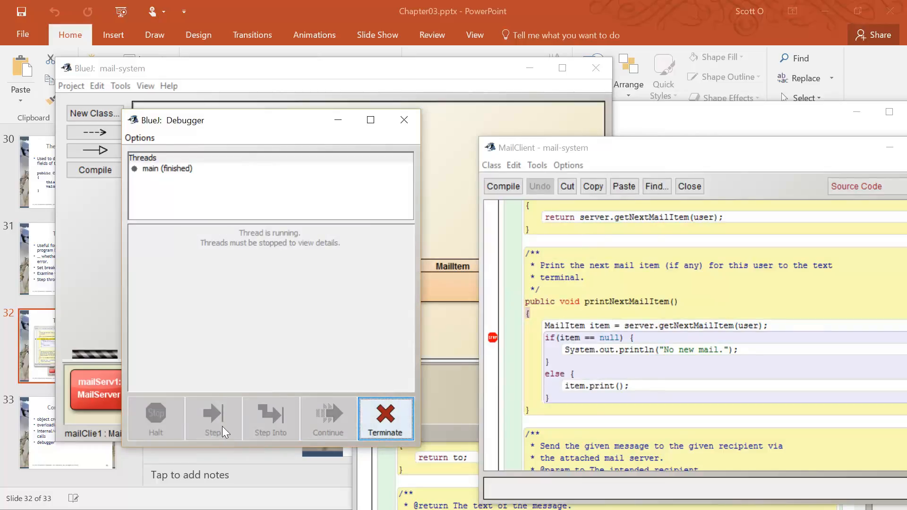
pyautogui.moveTo(405, 120)
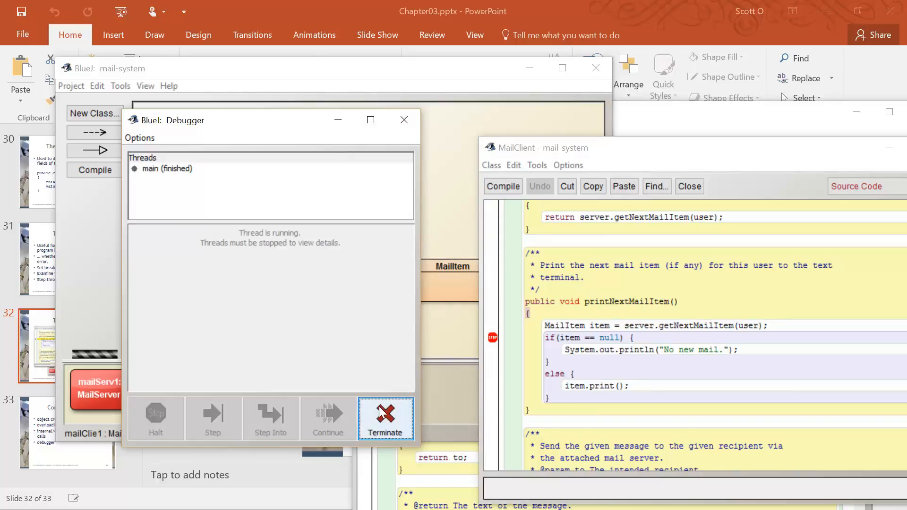
# - Terminate the debugger, reinitialising the virtual machine and clearing the objects
pyautogui.click(386, 432)
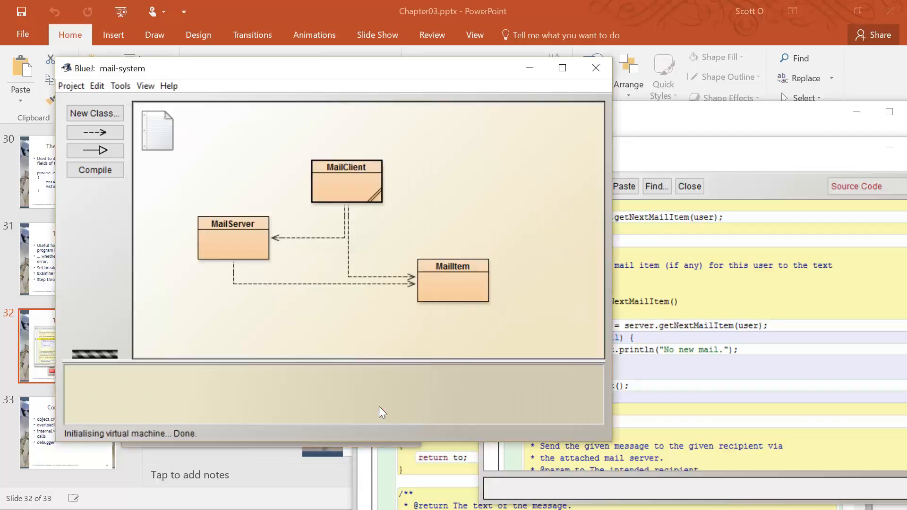
pyautogui.moveTo(281, 404)
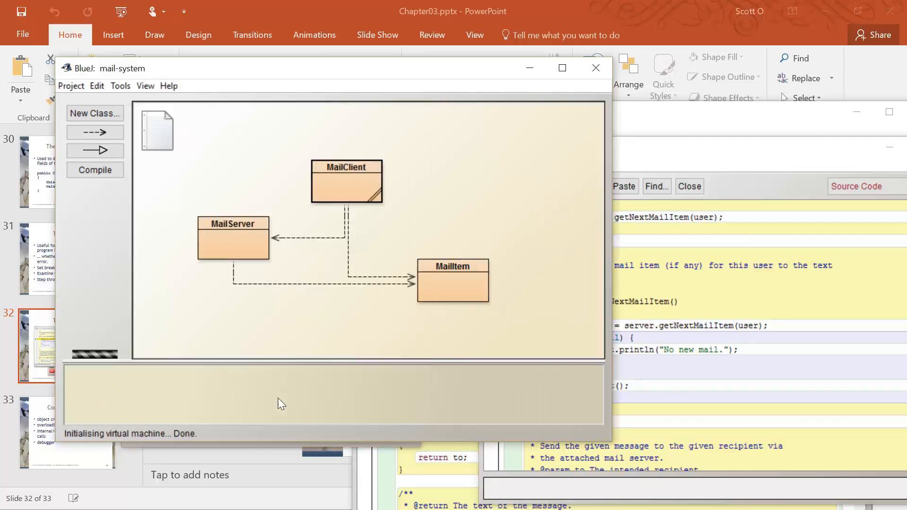
pyautogui.moveTo(178, 398)
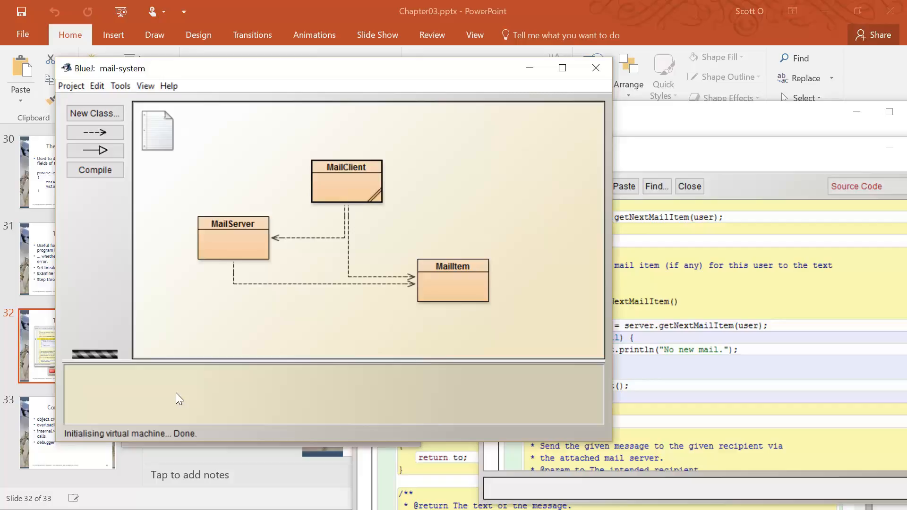
pyautogui.moveTo(300, 241)
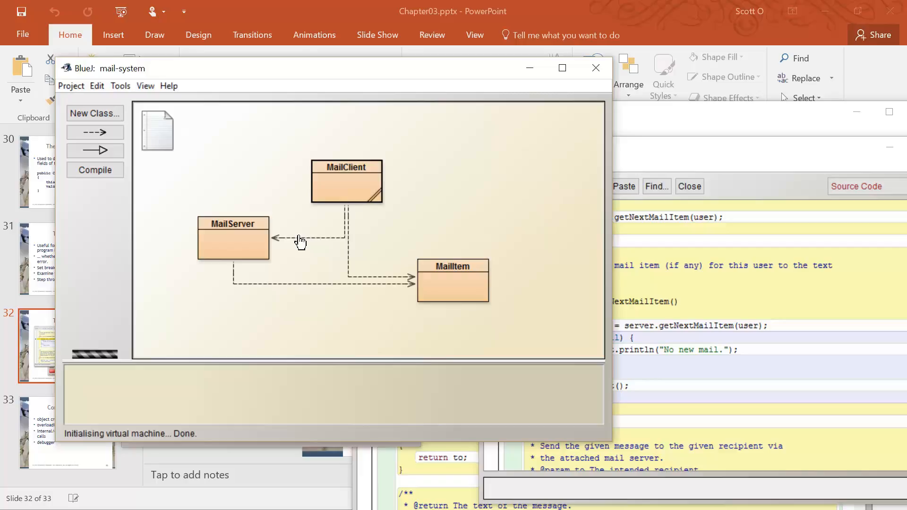
pyautogui.moveTo(227, 134)
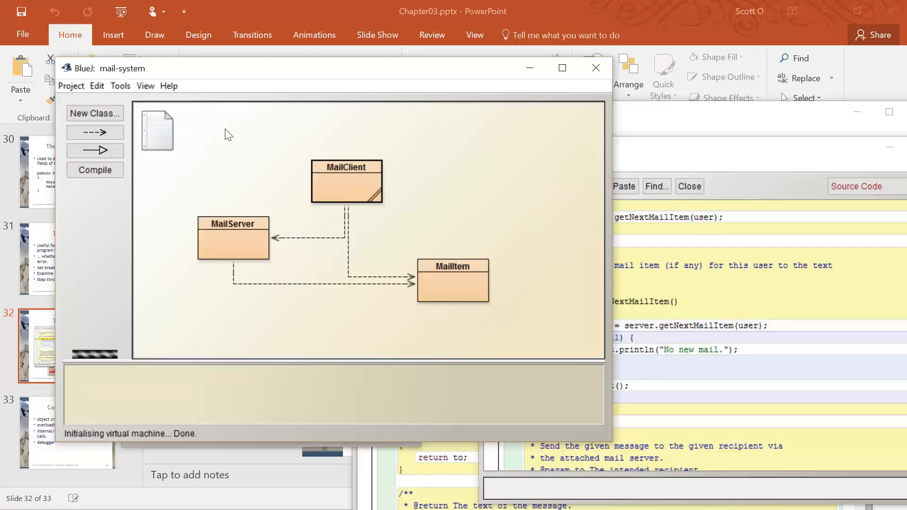